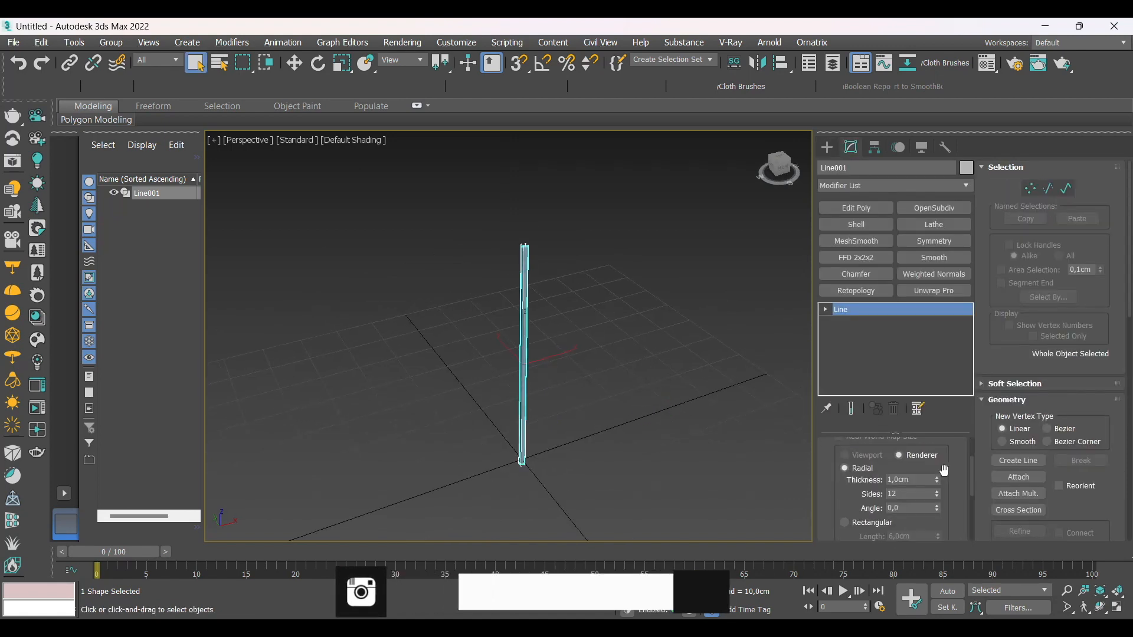
Step: Convert the renderable Line001 spline to an Editable Poly cylinder
right_click(521, 361)
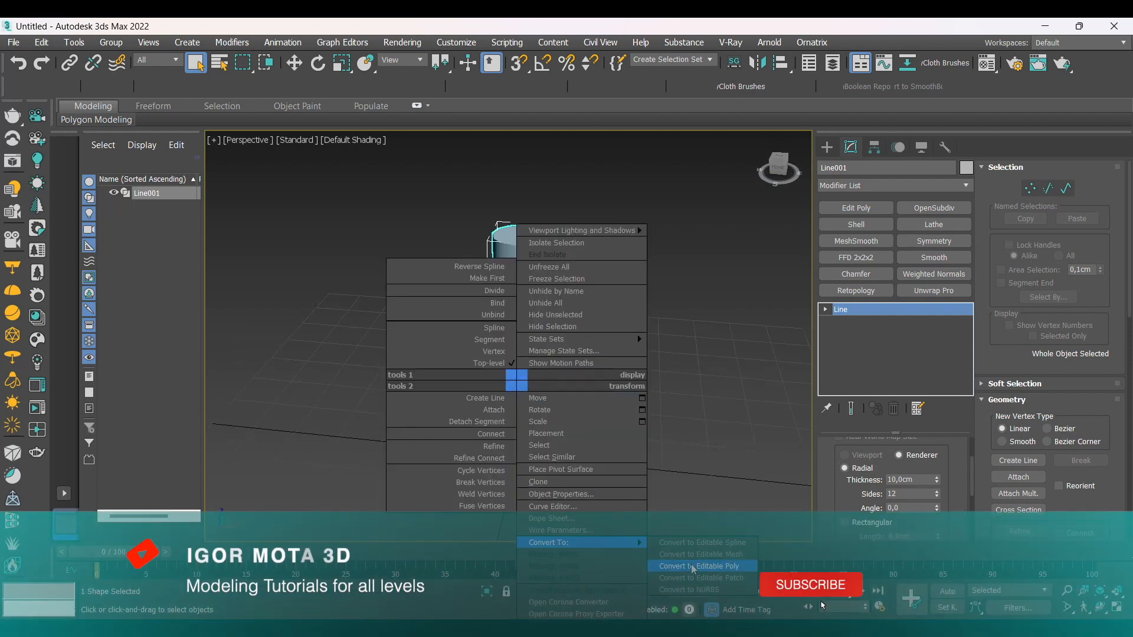
left_click(697, 565)
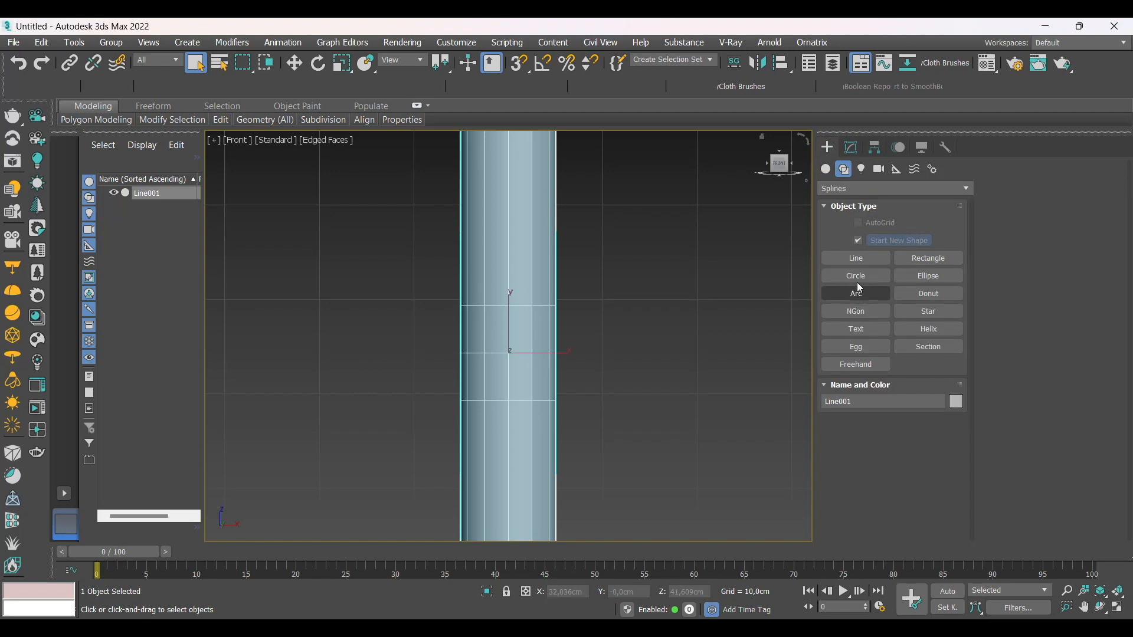
Step: Create an eight-sided Circle beside the cylinder and convert it to Editable Poly
left_click(855, 275)
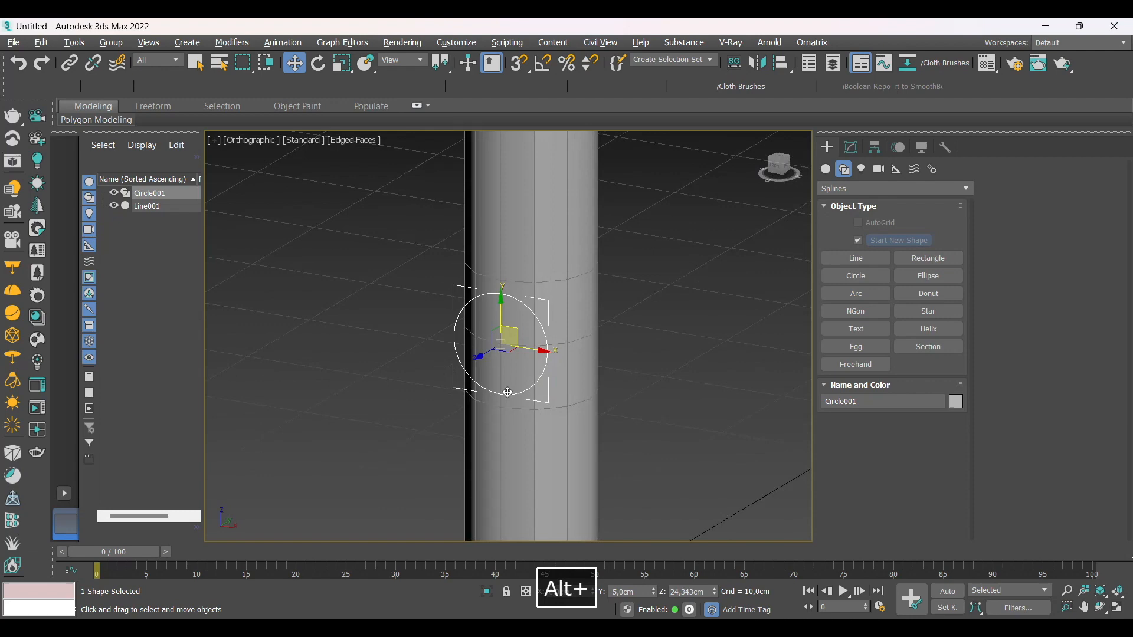
left_click(849, 147)
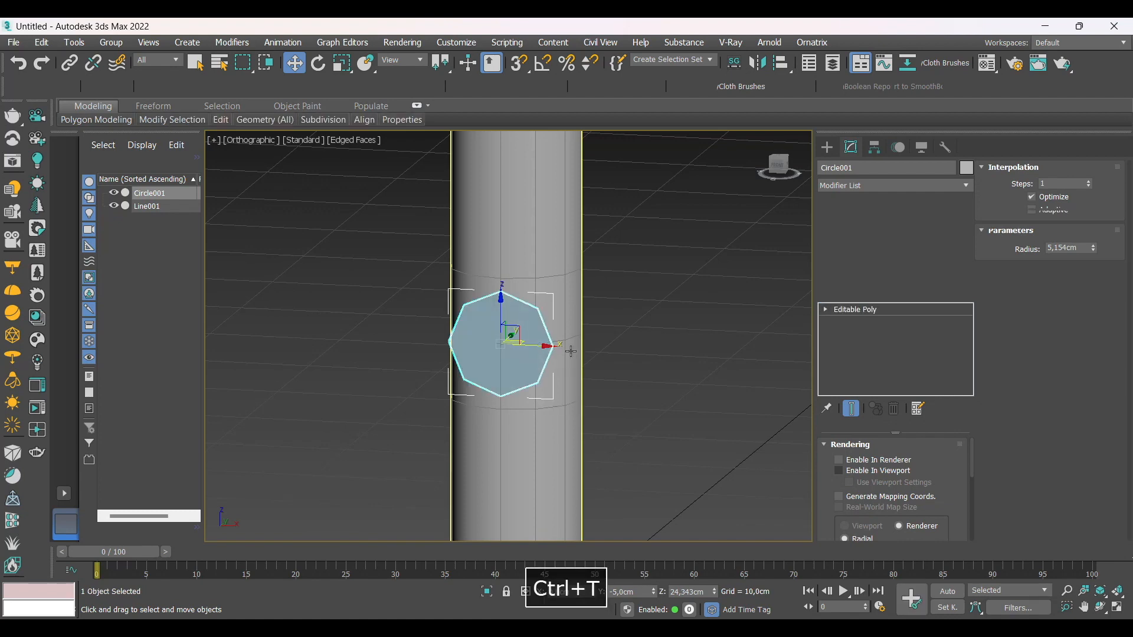
Step: Shell the circle with a 5,0cm outer amount and clone it as Circle002
left_click(855, 224)
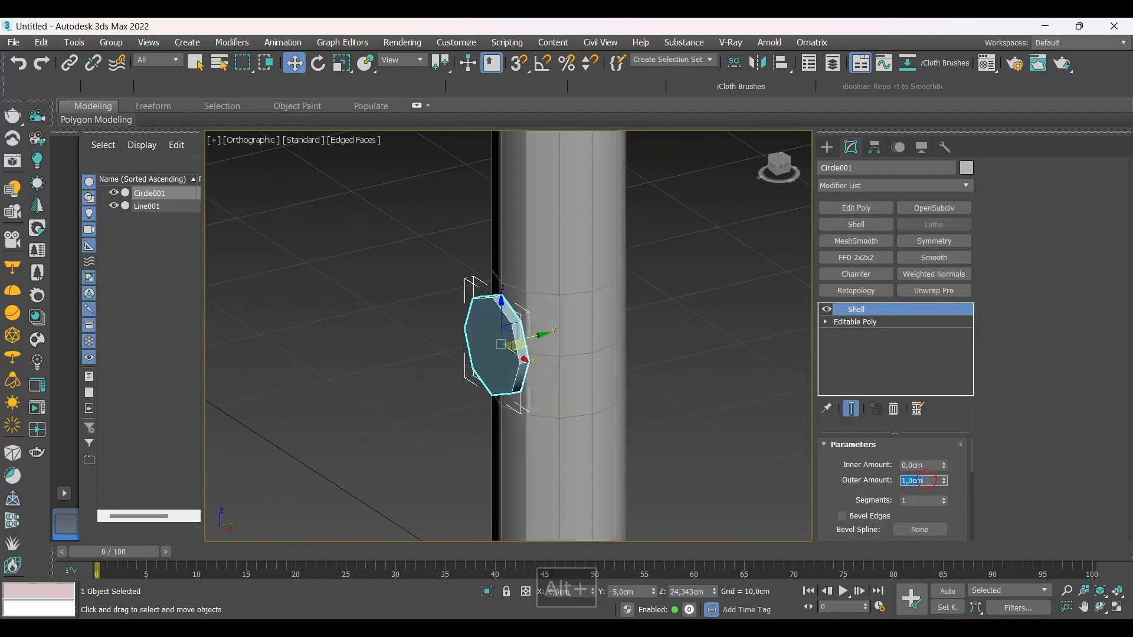
type("5,0cm")
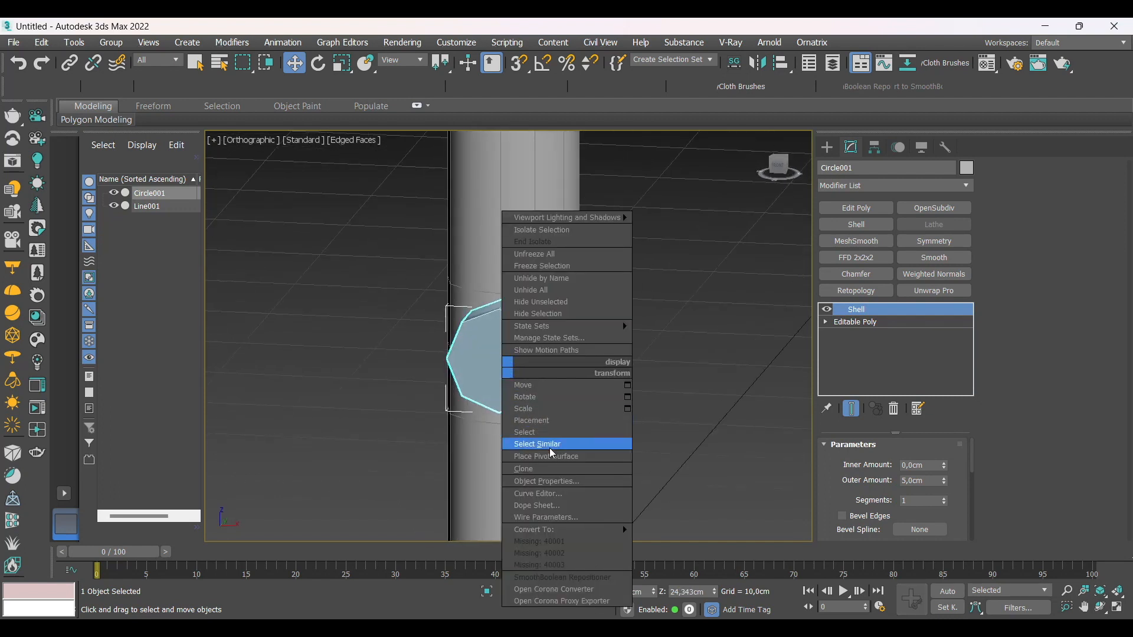
left_click(523, 467)
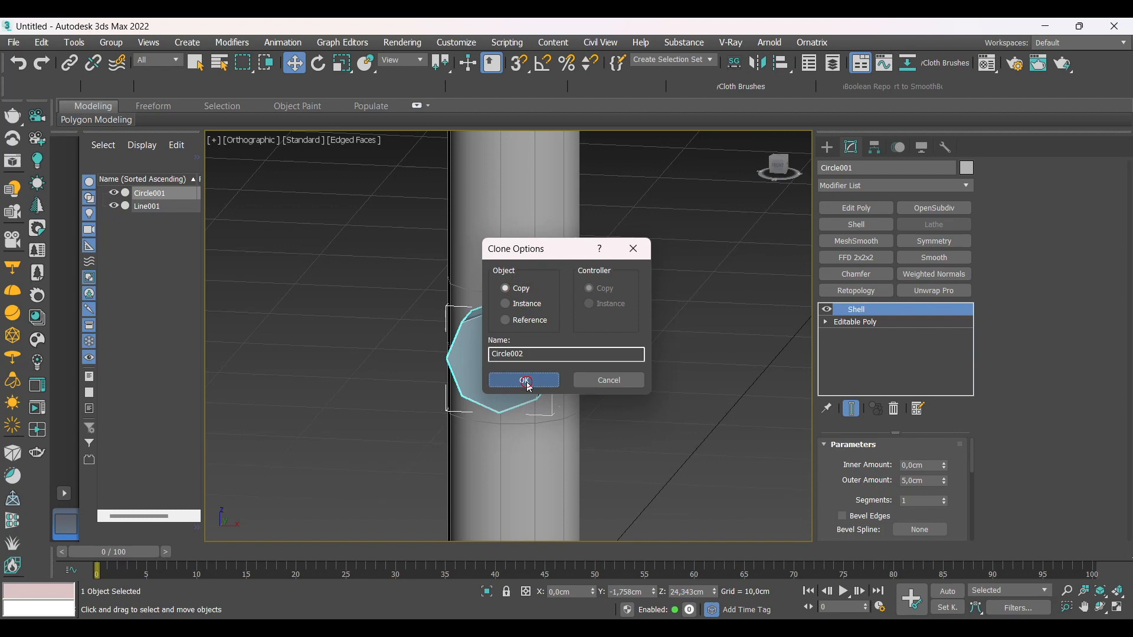
left_click(524, 380)
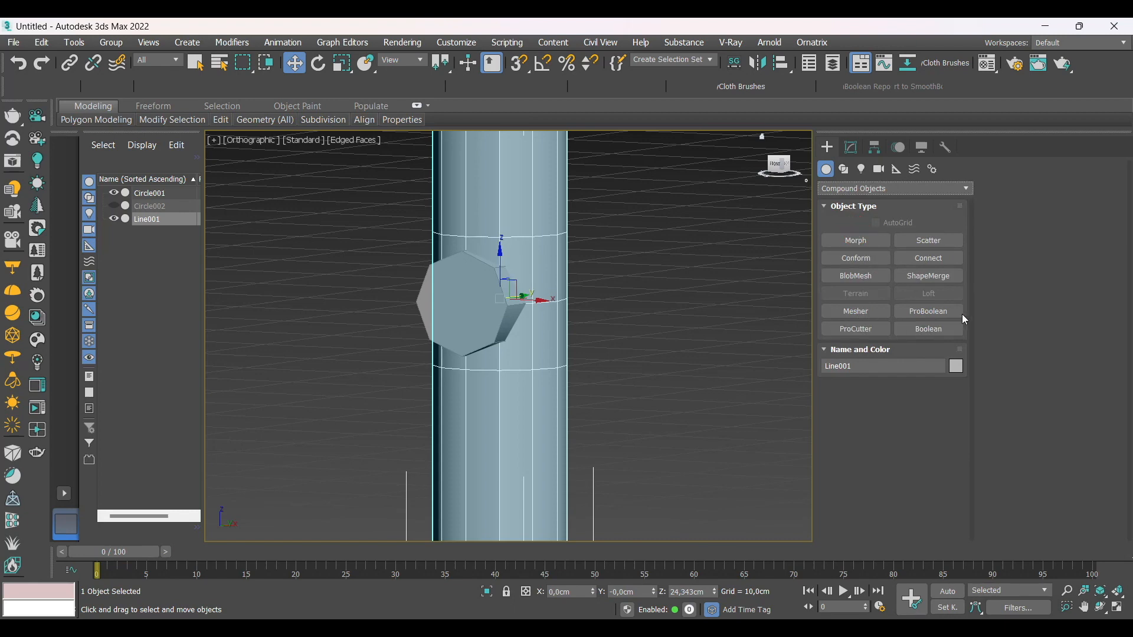
Step: ProBoolean-subtract the shelled Circle001 from Line001 to cut a hole
left_click(927, 311)
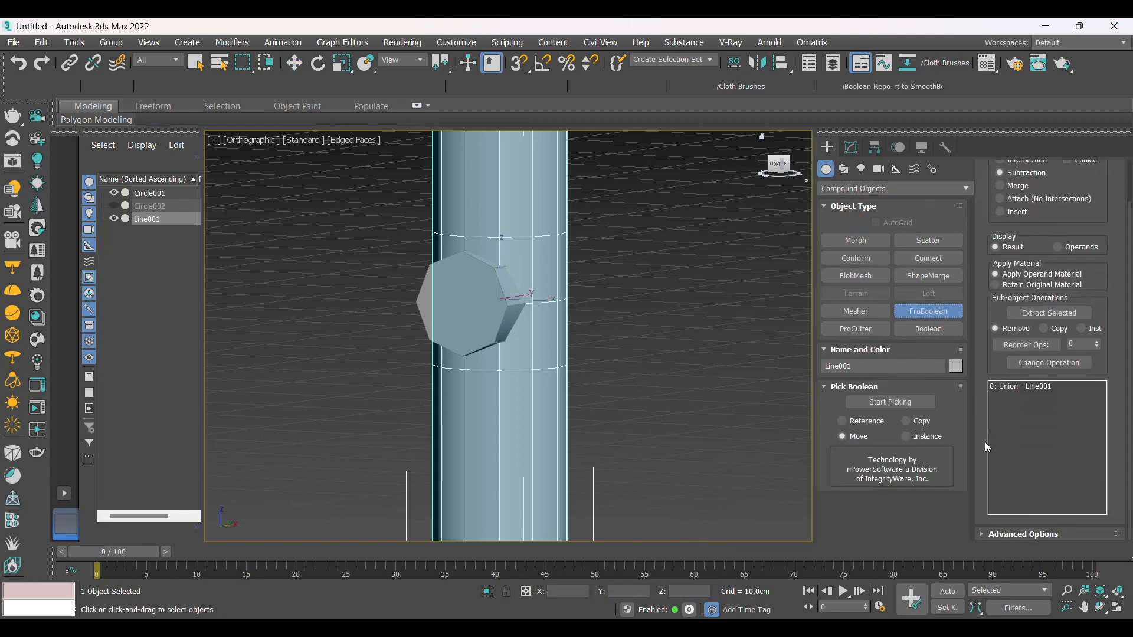
left_click(1022, 534)
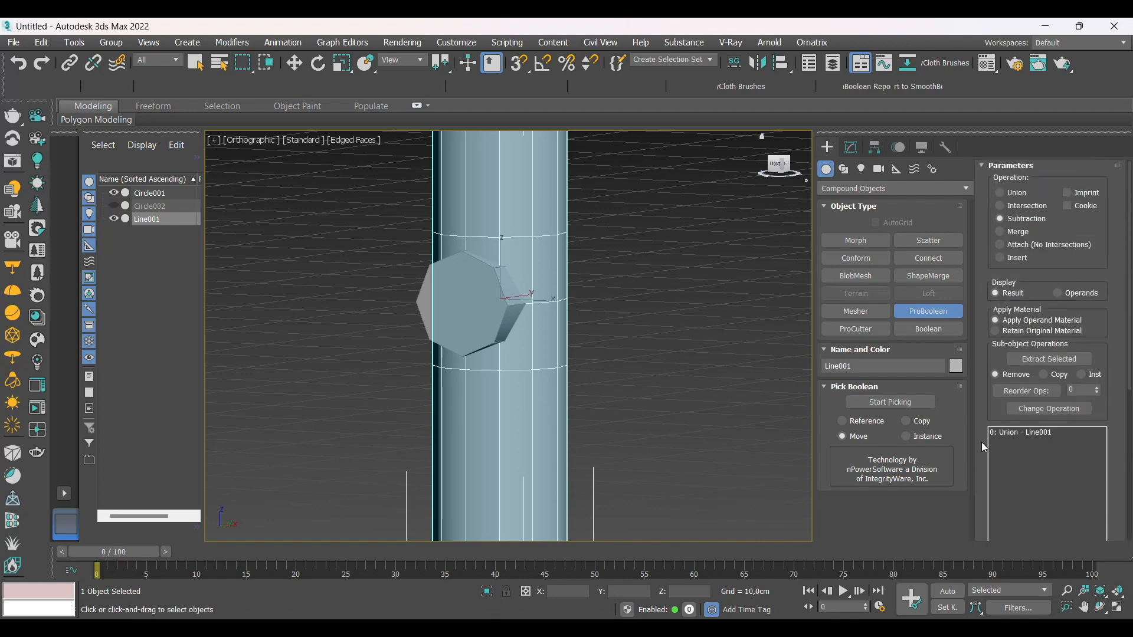
left_click(889, 402)
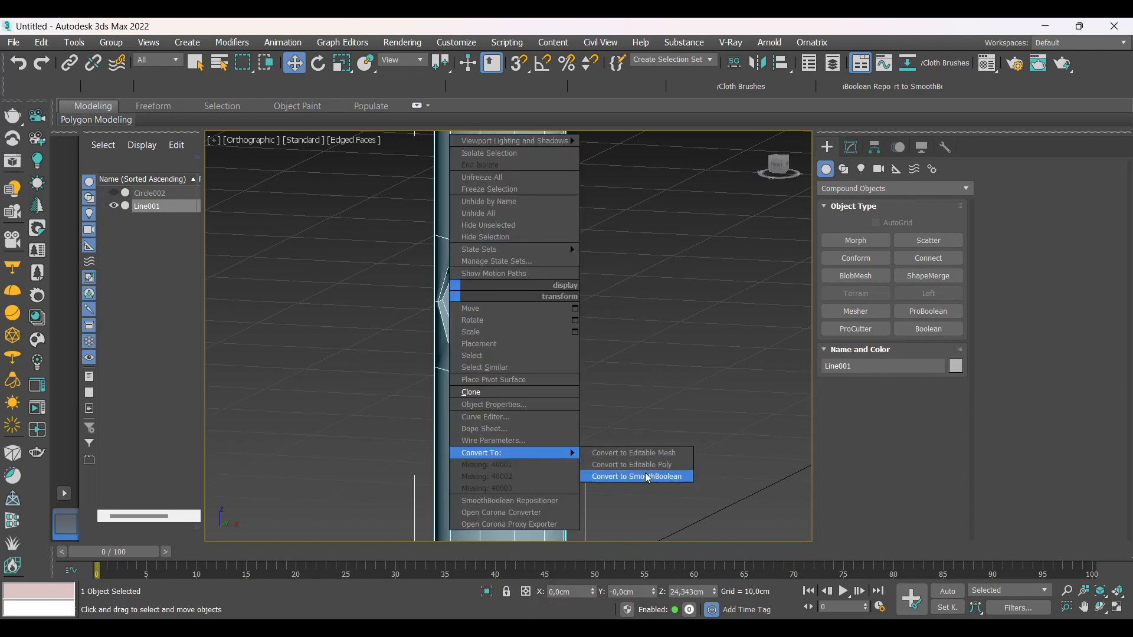
left_click(631, 464)
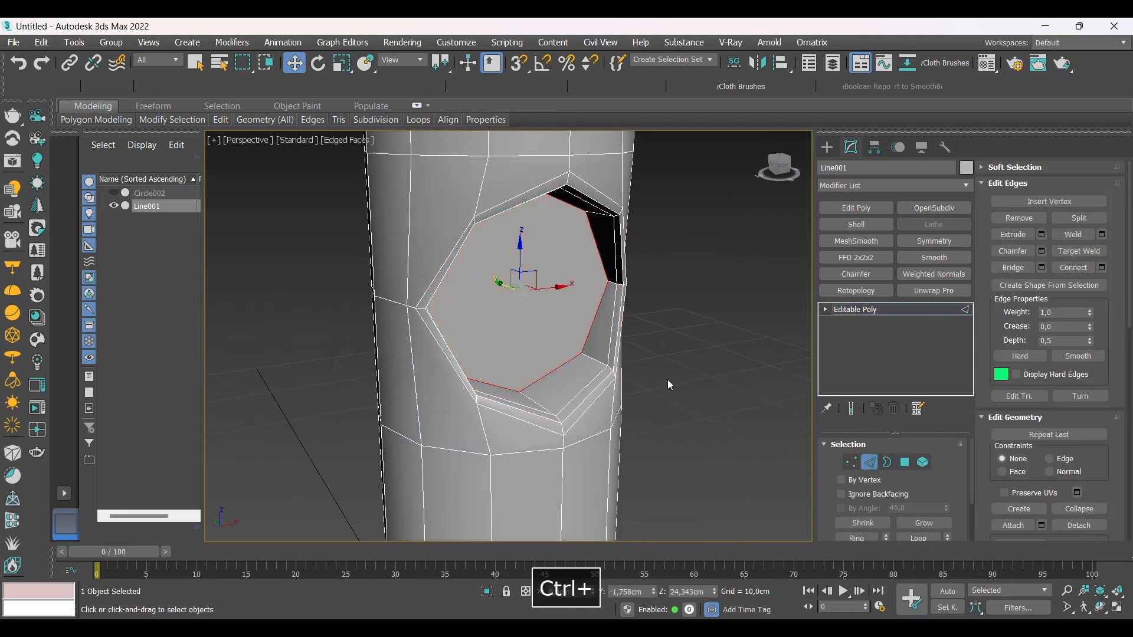
Step: Chamfer the hole's selected rim edges by 0,2cm
left_click(855, 274)
type("0,2")
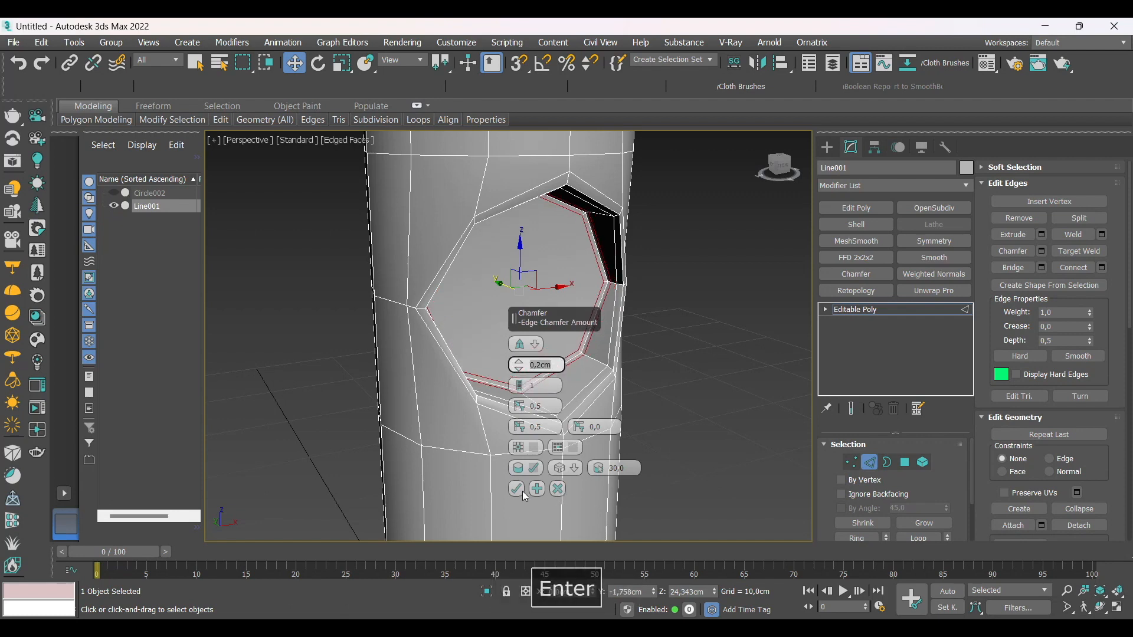
left_click(514, 489)
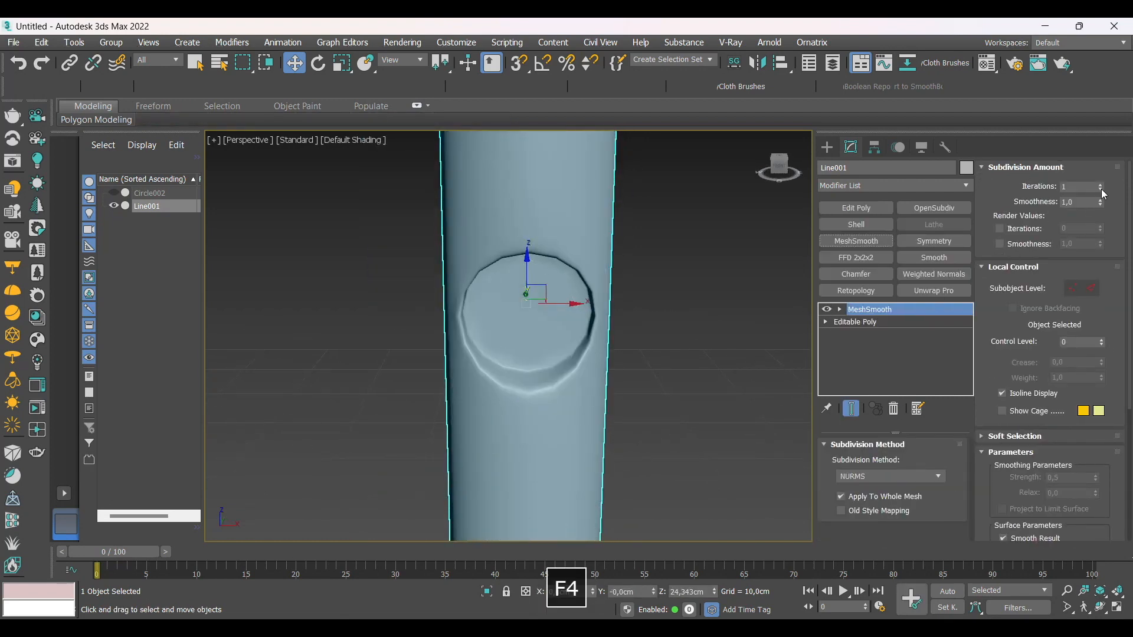
Step: Set MeshSmooth iterations to 2 and unhide Circle002 in the Scene Explorer
left_click(1098, 183)
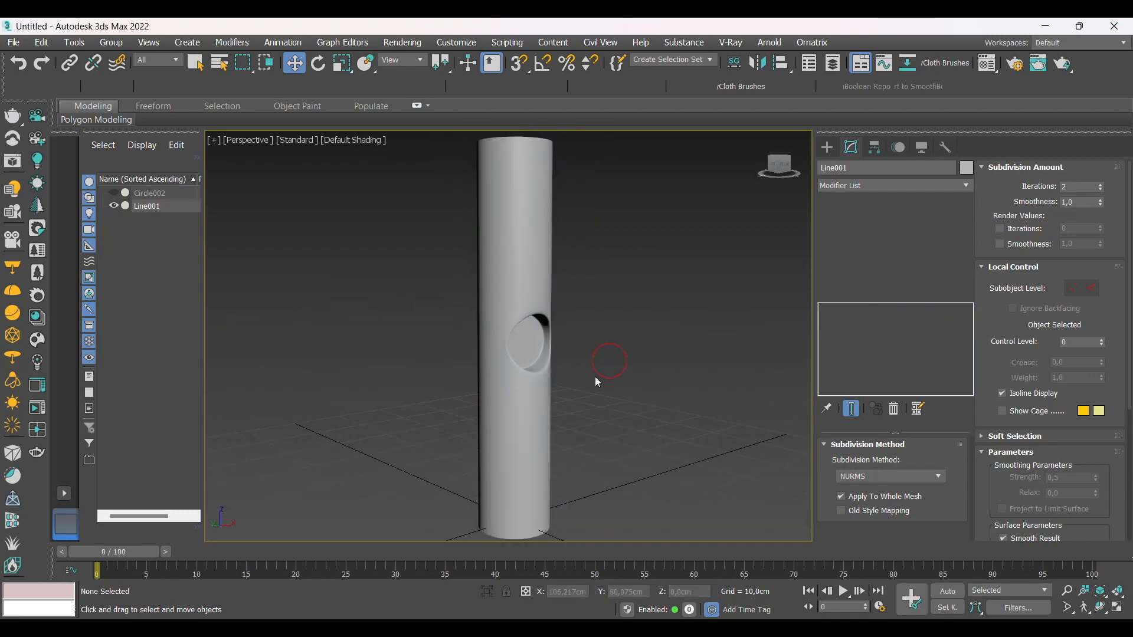
left_click(148, 193)
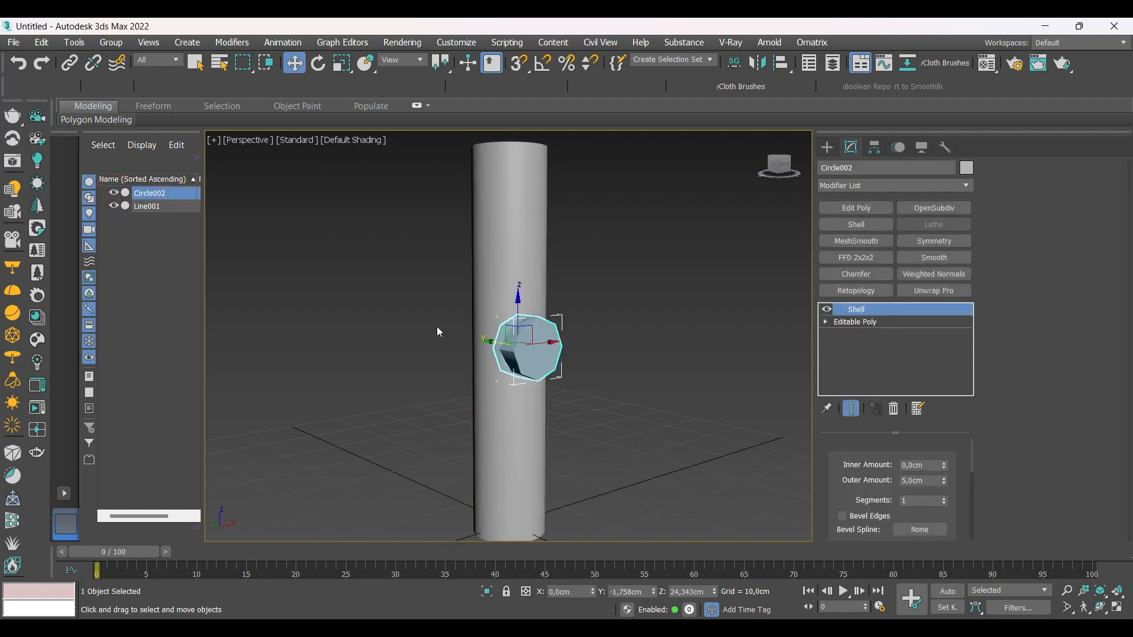